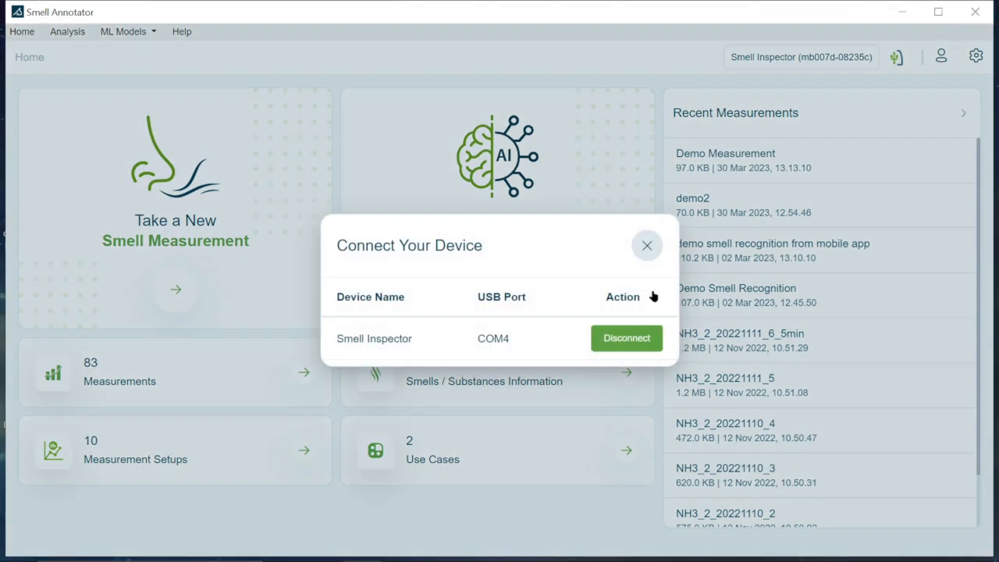
- Disconnect the smell board, then reconnect the Smell Inspector on COM4
left_click(625, 338)
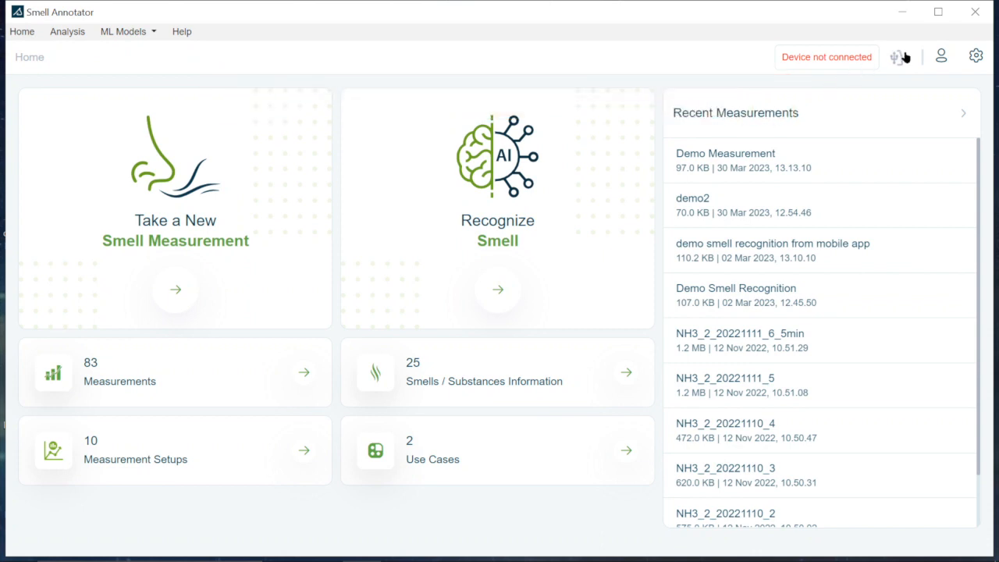
left_click(896, 56)
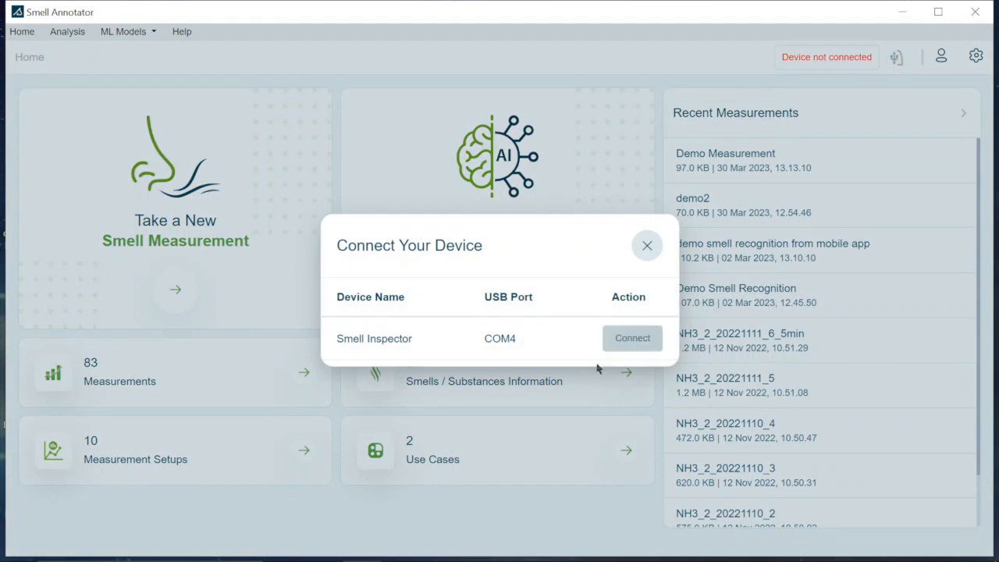
left_click(632, 338)
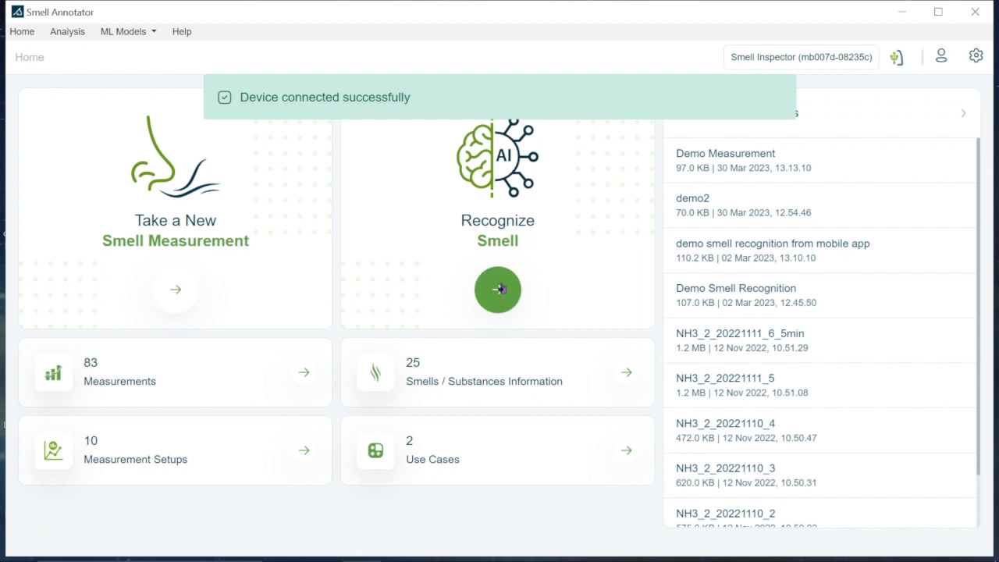
- Select the SB_NH3_H2S (Beta 1.1.2) model in Recognize Smell and review its model info
left_click(497, 289)
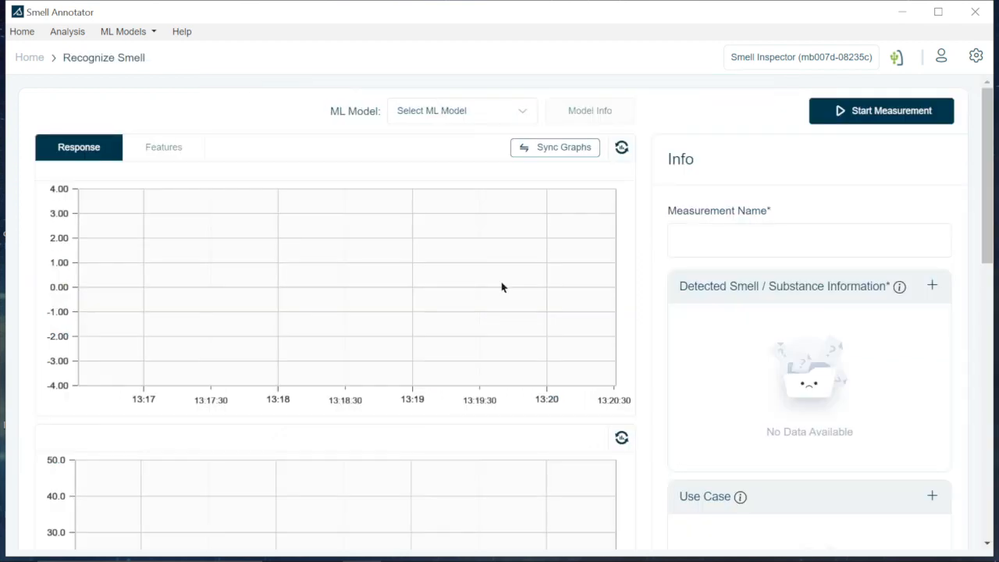
left_click(461, 110)
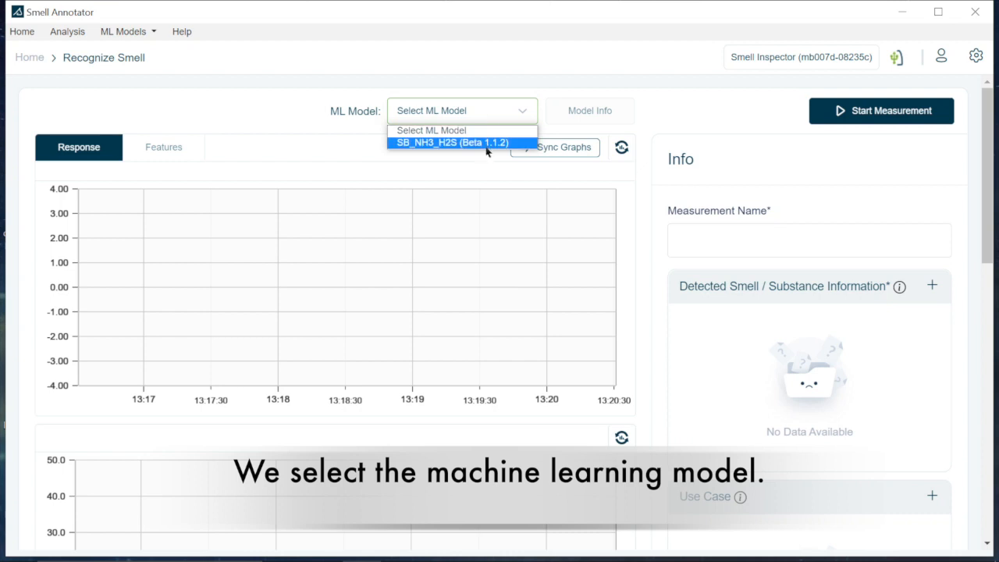
left_click(450, 142)
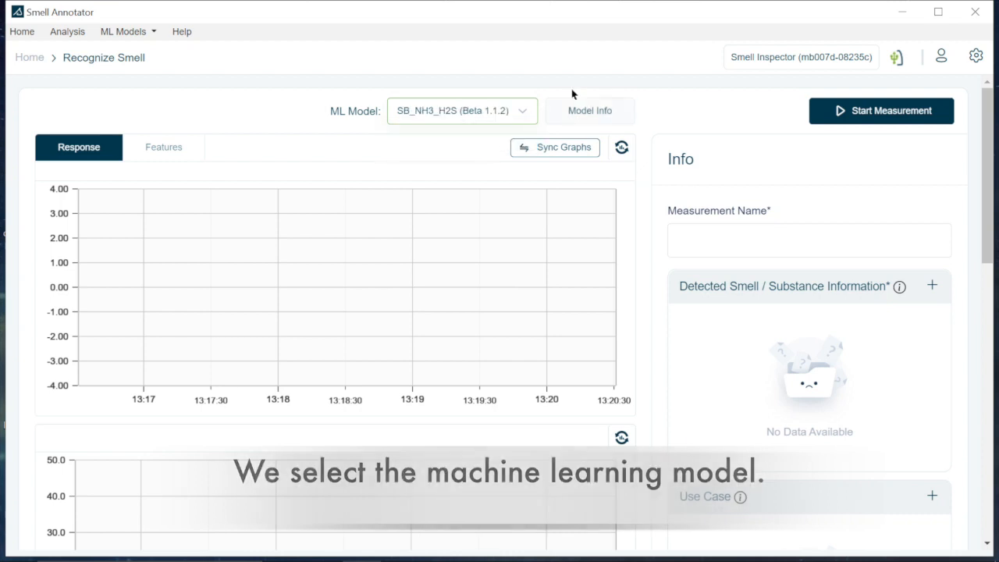
left_click(589, 110)
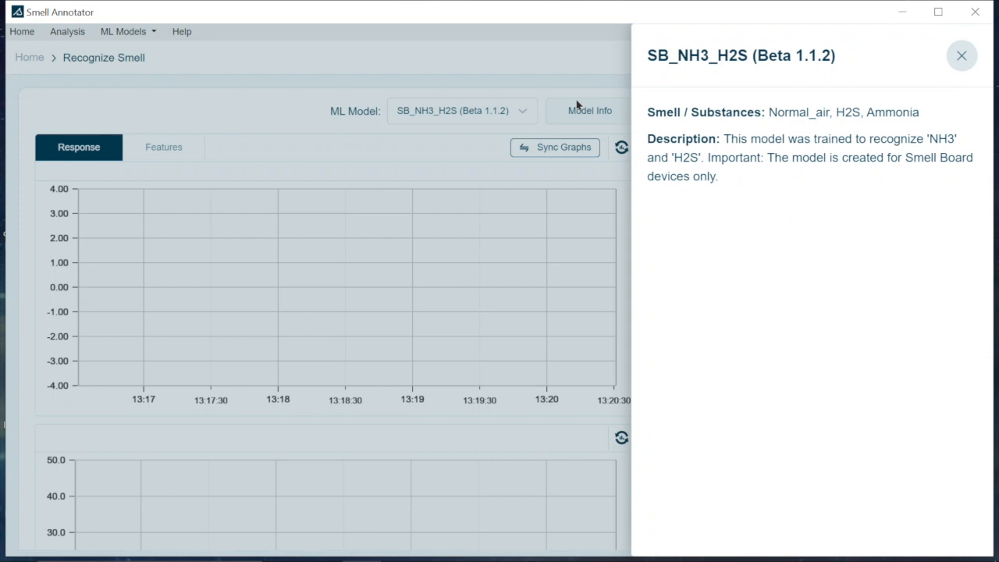
left_click(962, 56)
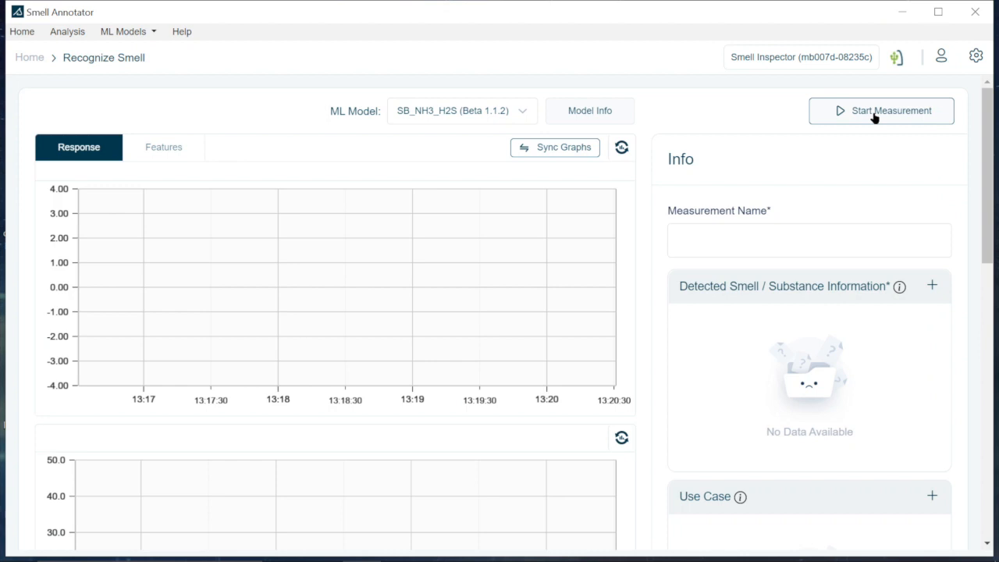
- Start a live measurement and name it 'Demo Measurement'
left_click(881, 110)
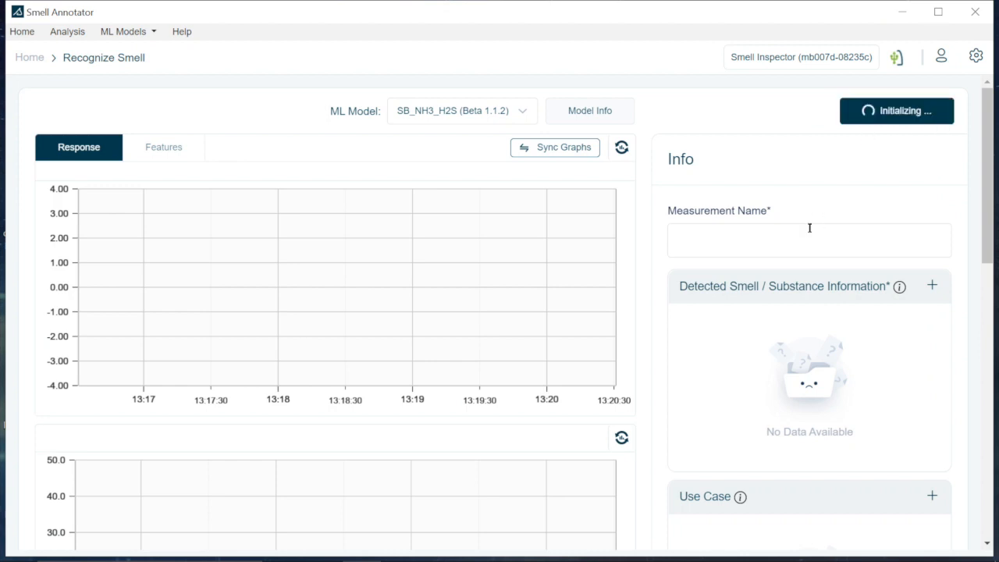
left_click(809, 239)
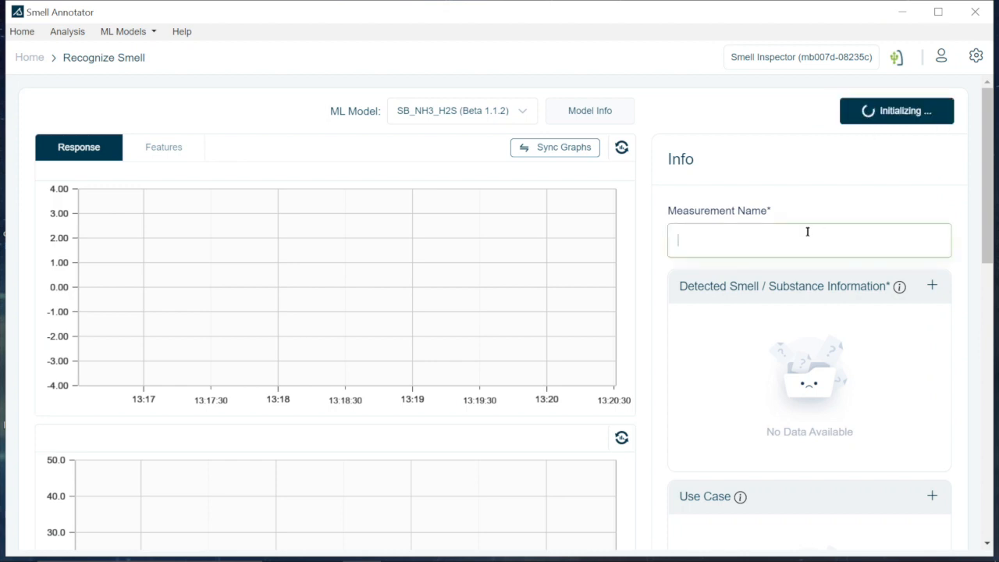
type("Demo Meas")
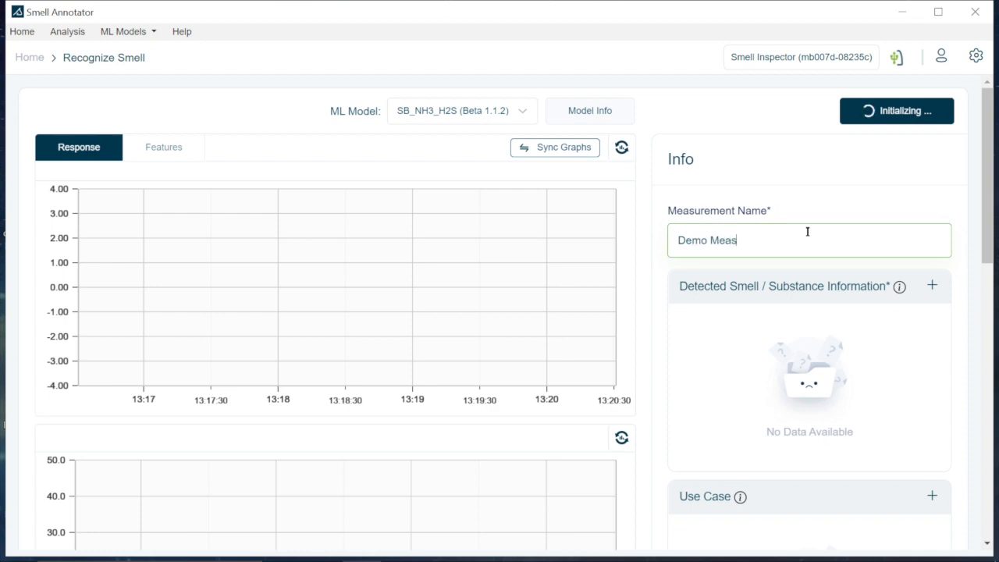
type("iu")
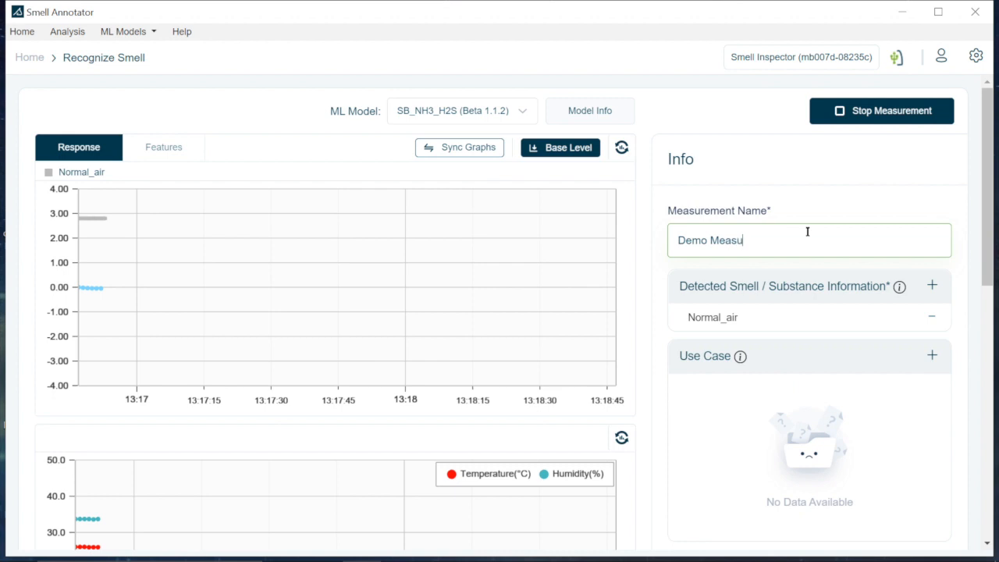
type("rement")
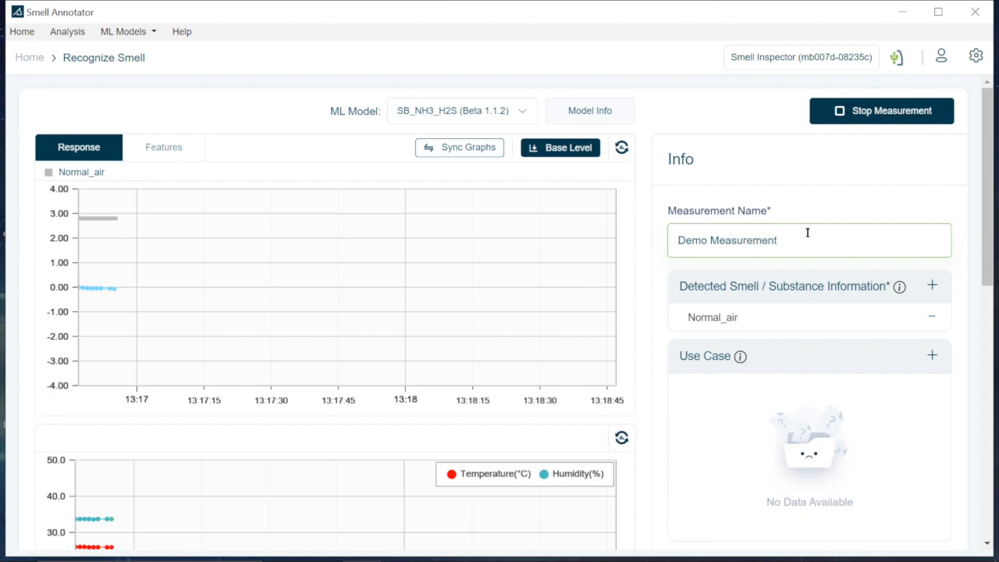